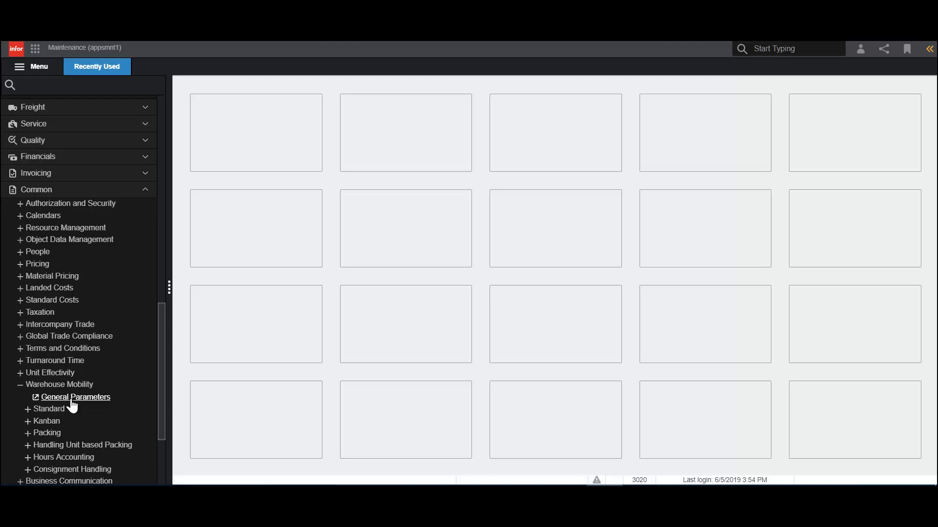
Step: Open Warehouse Mobility General Parameters from the Common menu and show the Receipt parameters
click(76, 396)
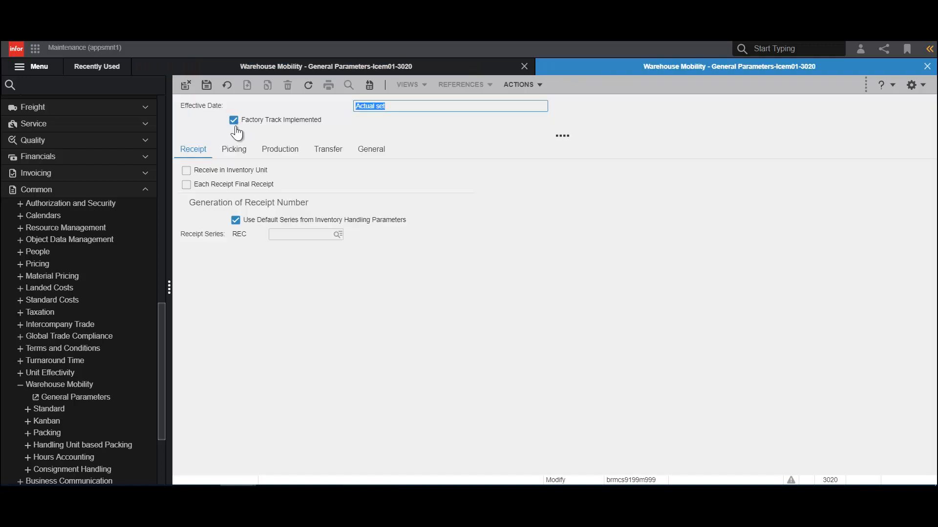
mouse_move(238, 129)
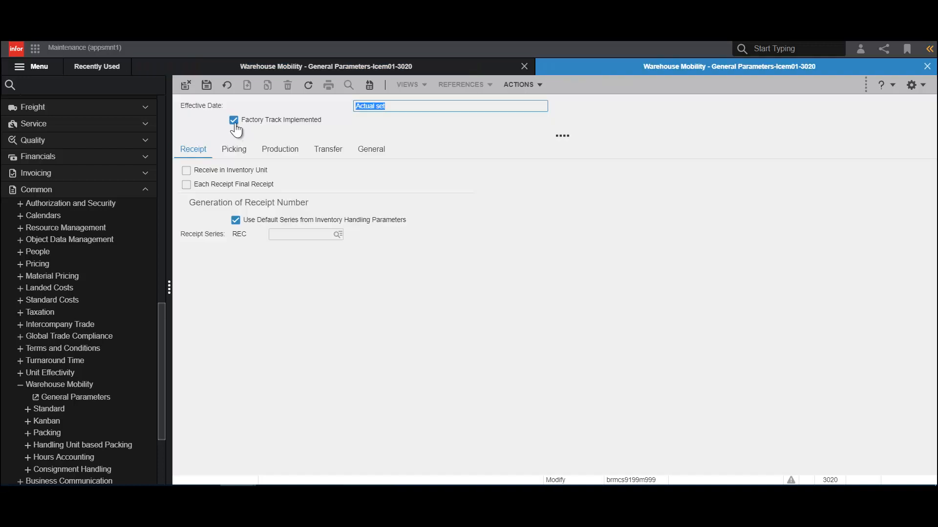
mouse_move(230, 136)
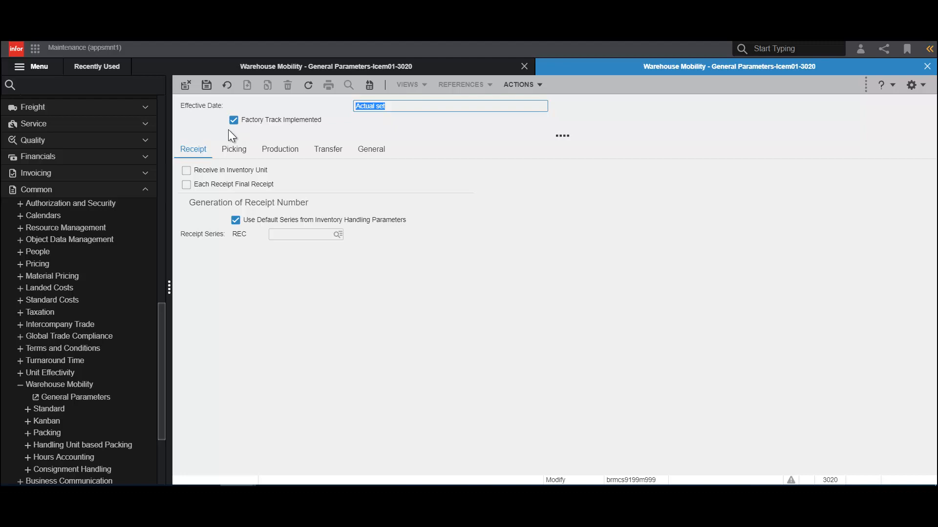
click(193, 148)
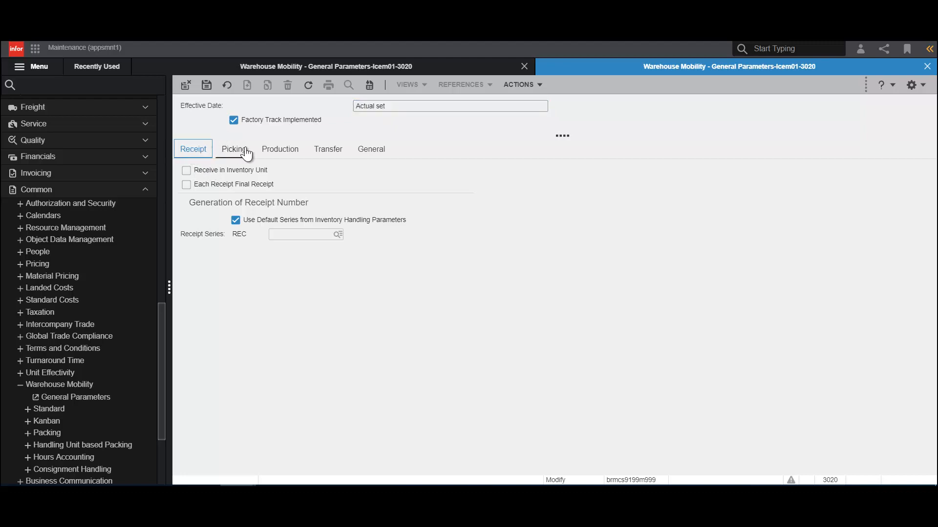
click(328, 149)
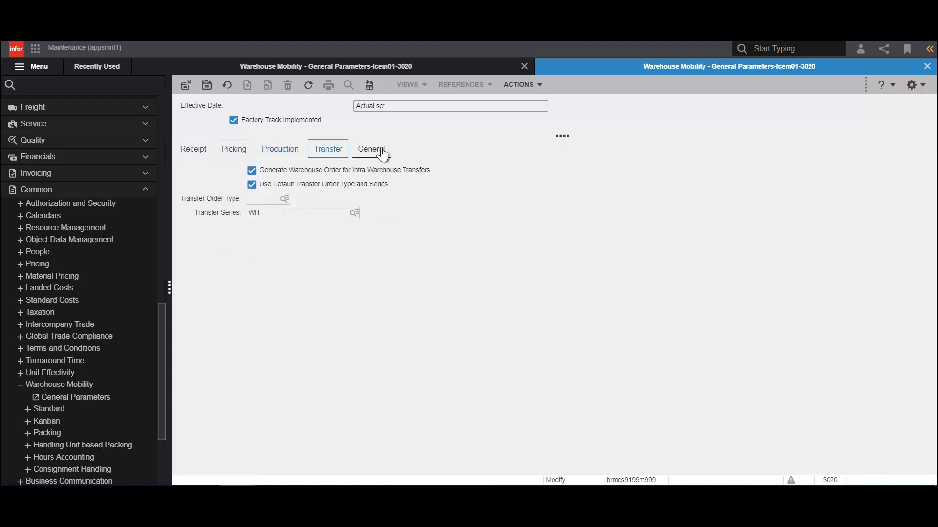
click(194, 149)
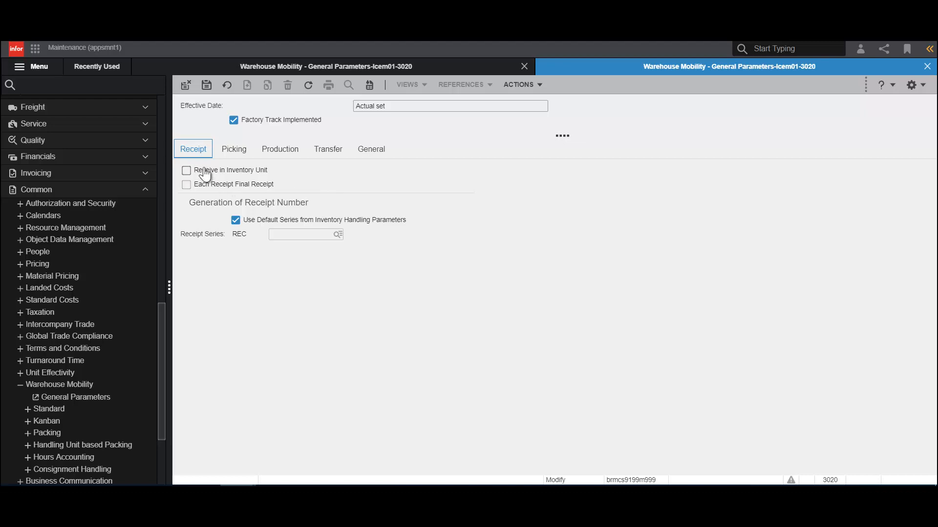
mouse_move(200, 174)
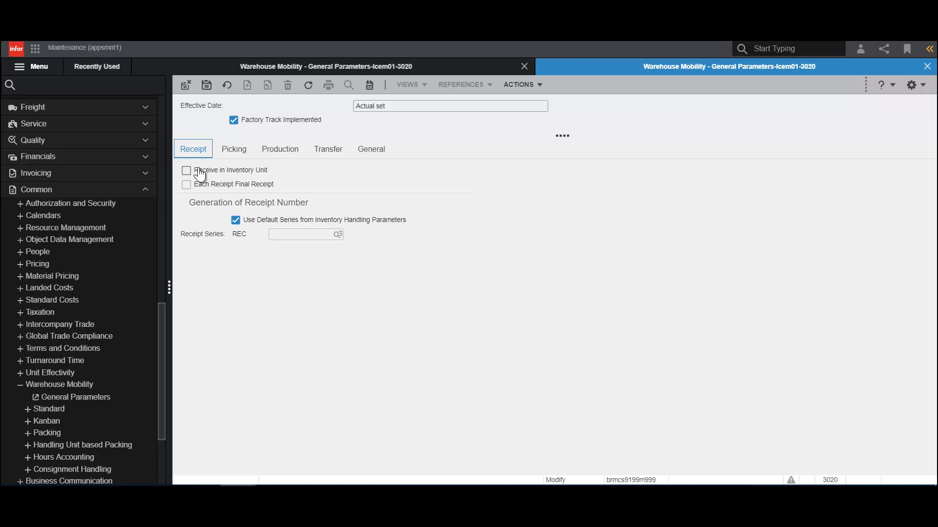
mouse_move(285, 172)
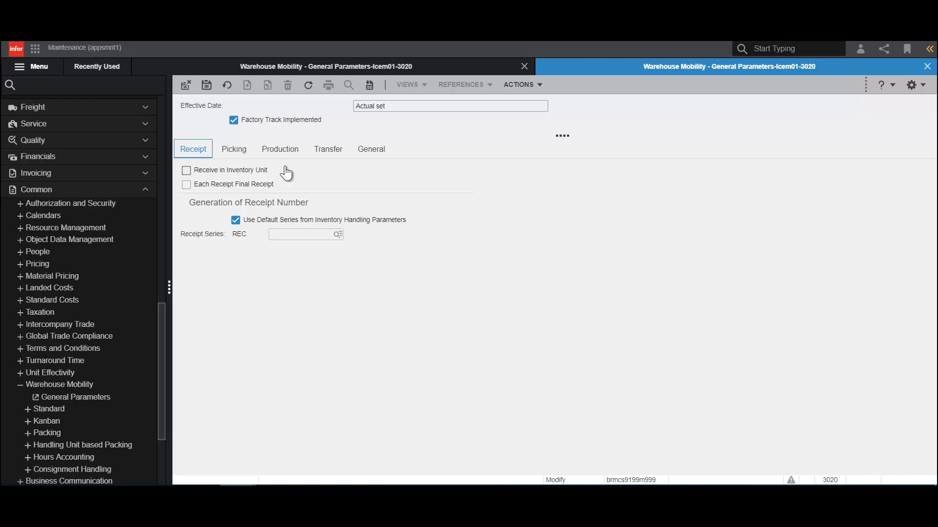
mouse_move(192, 190)
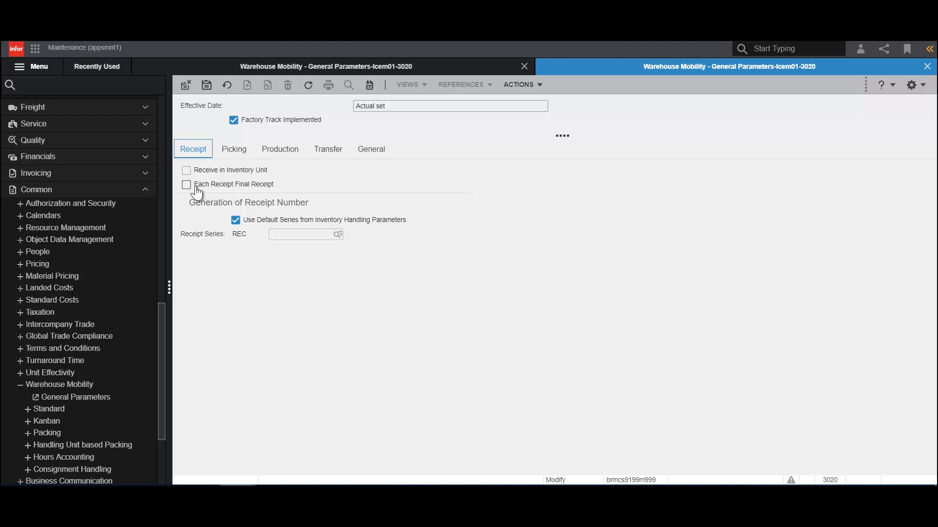
mouse_move(285, 190)
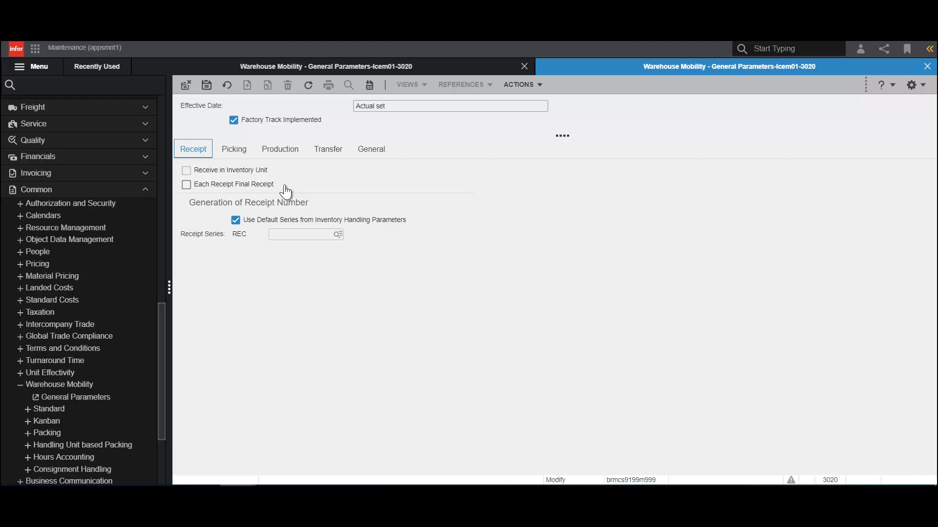
mouse_move(228, 214)
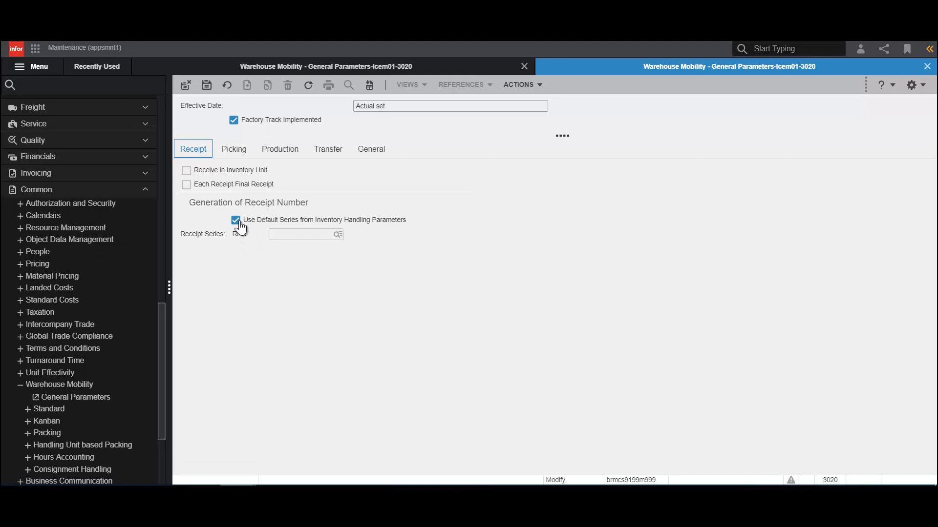
click(235, 221)
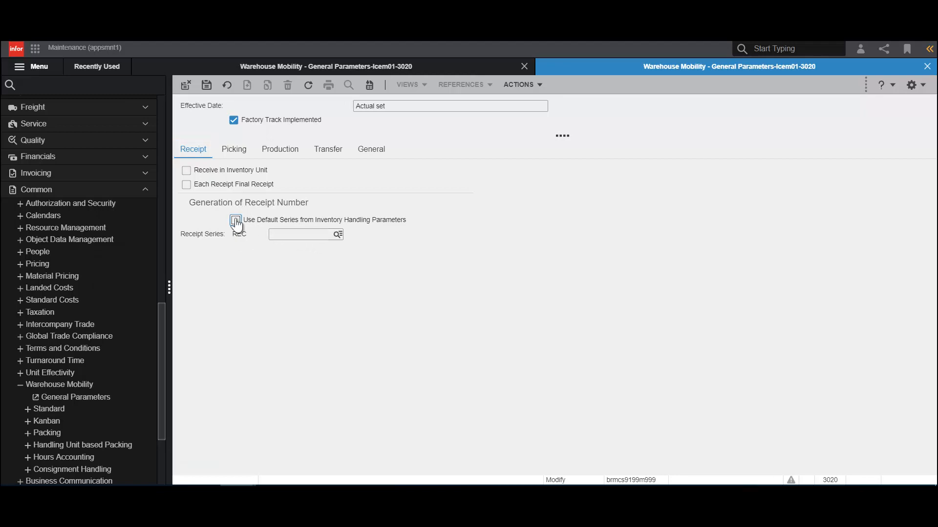
click(234, 220)
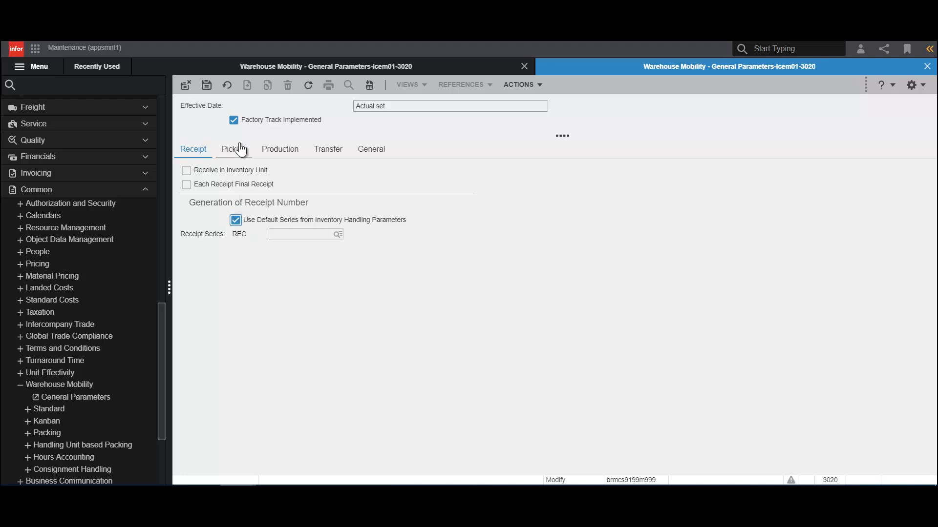
Step: Show the Picking parameters and review the pre-defined stage location and stage run number fields
click(233, 148)
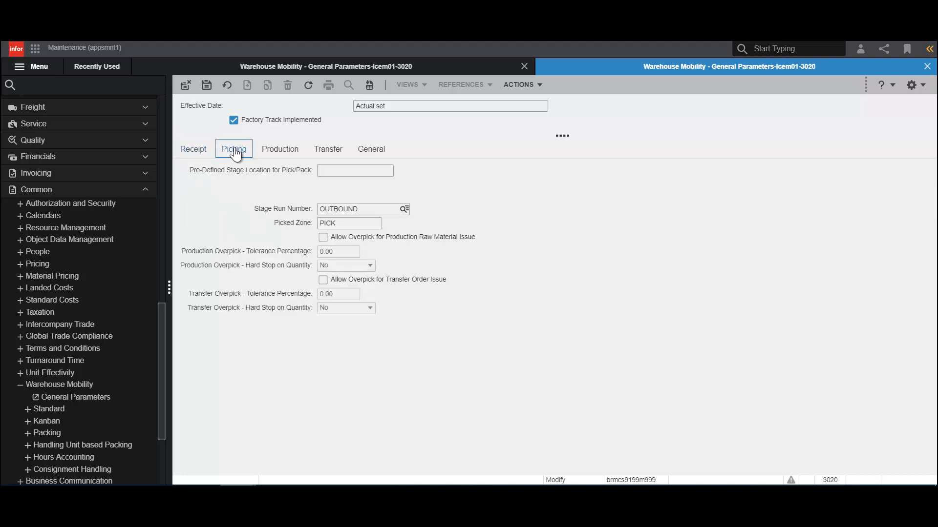
mouse_move(312, 185)
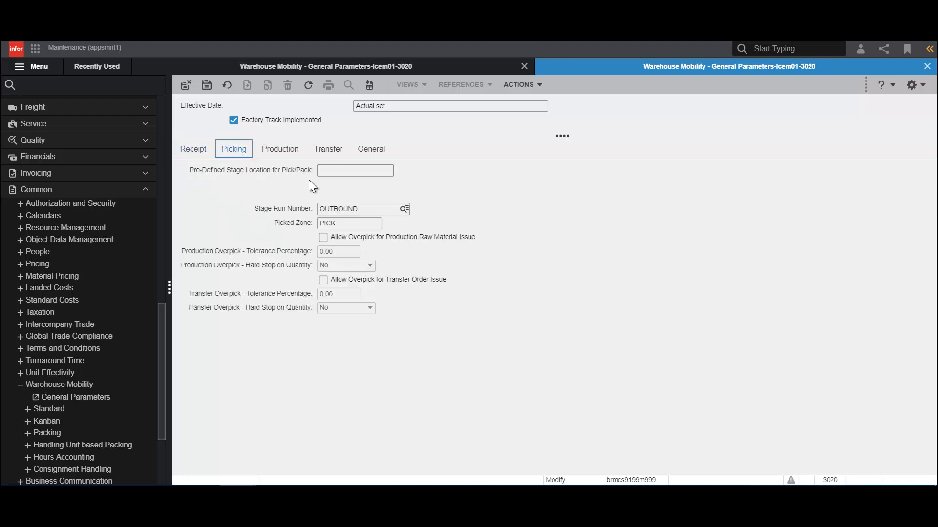
click(355, 170)
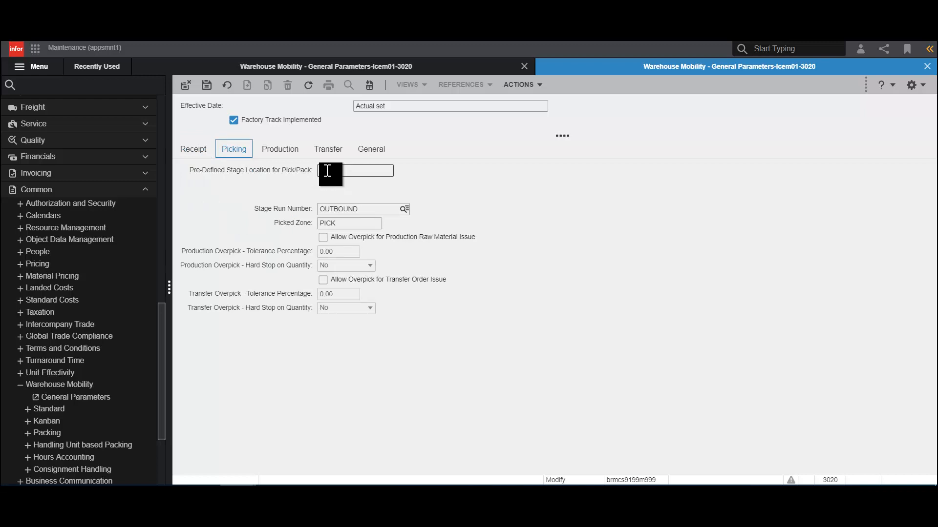
click(362, 209)
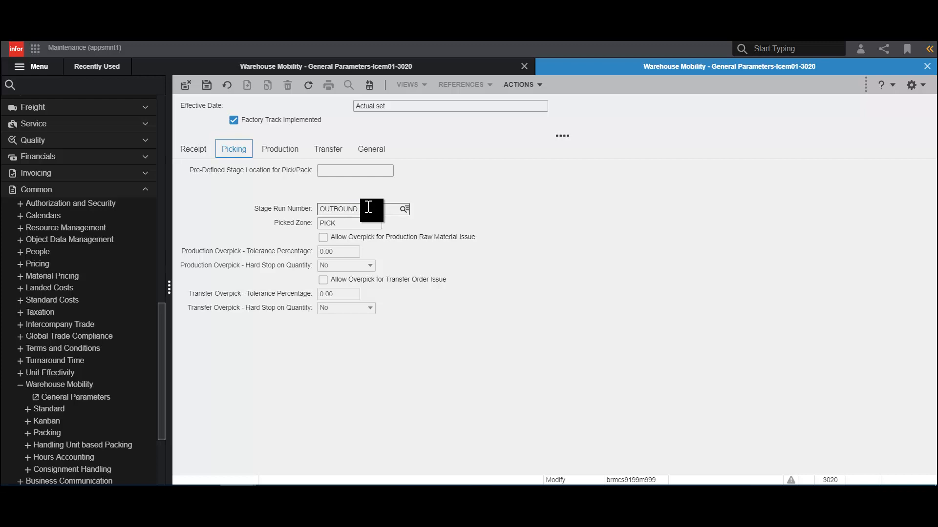
mouse_move(418, 216)
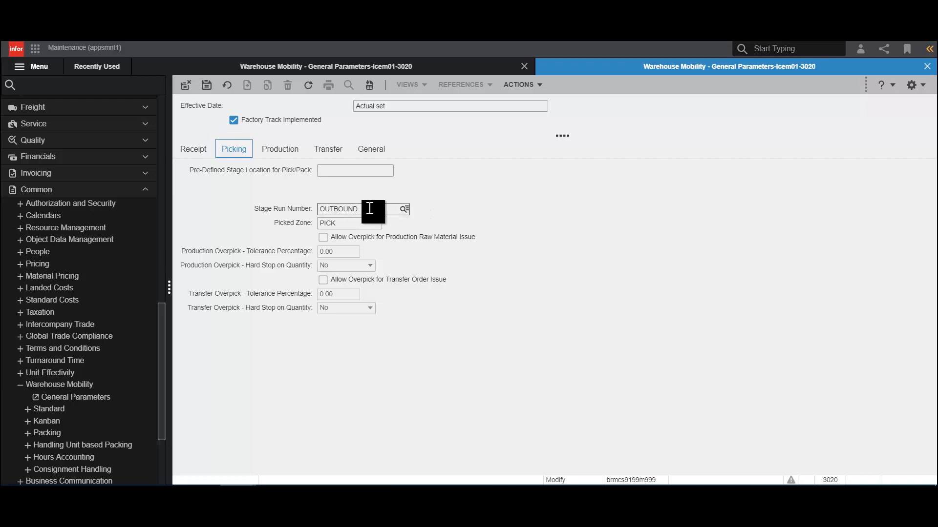
mouse_move(363, 225)
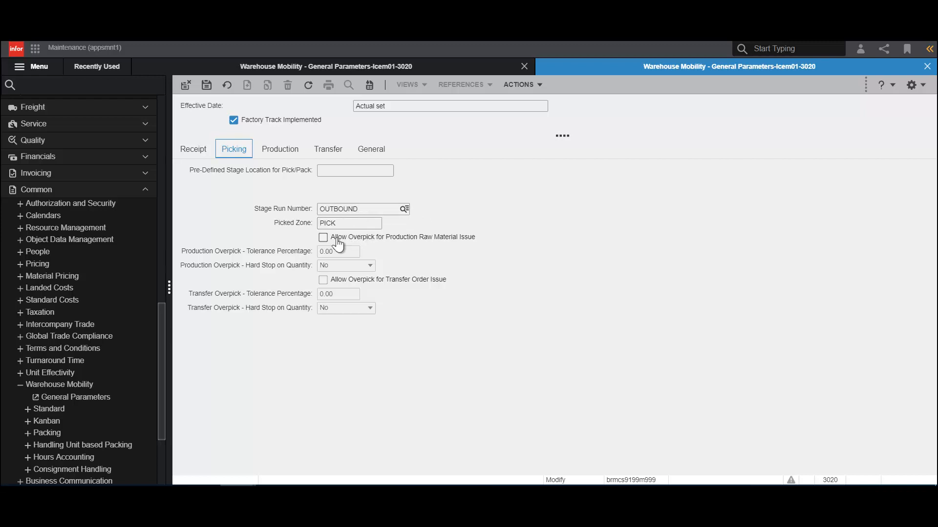
Step: Toggle overpick for production raw material and transfer order issue, leaving both off
click(322, 237)
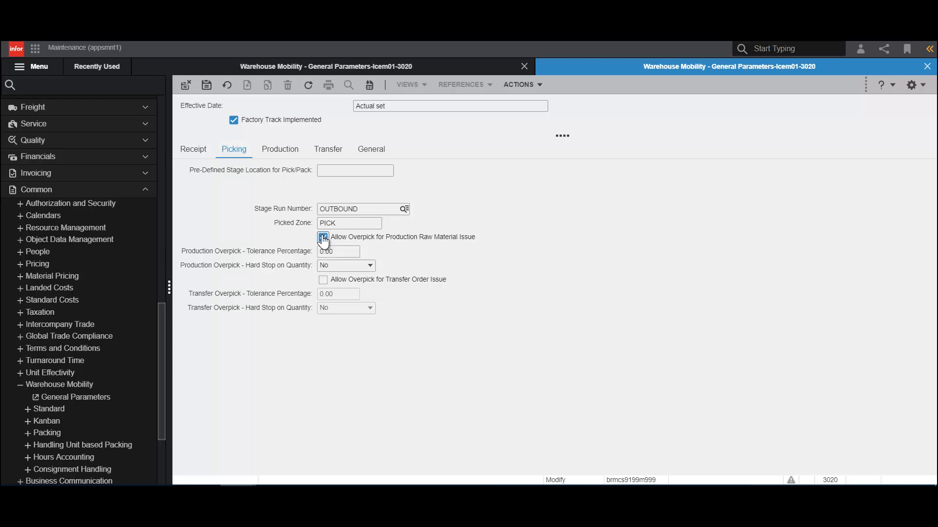
click(323, 238)
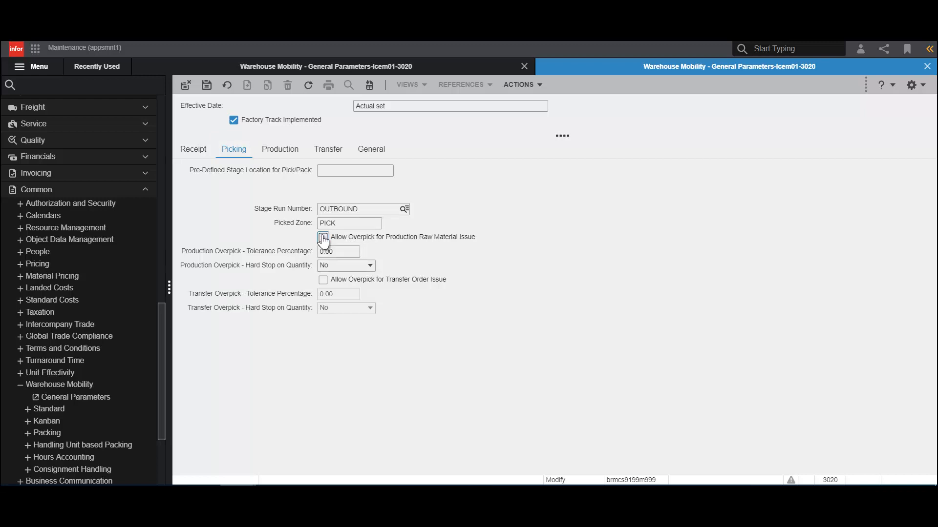
click(322, 236)
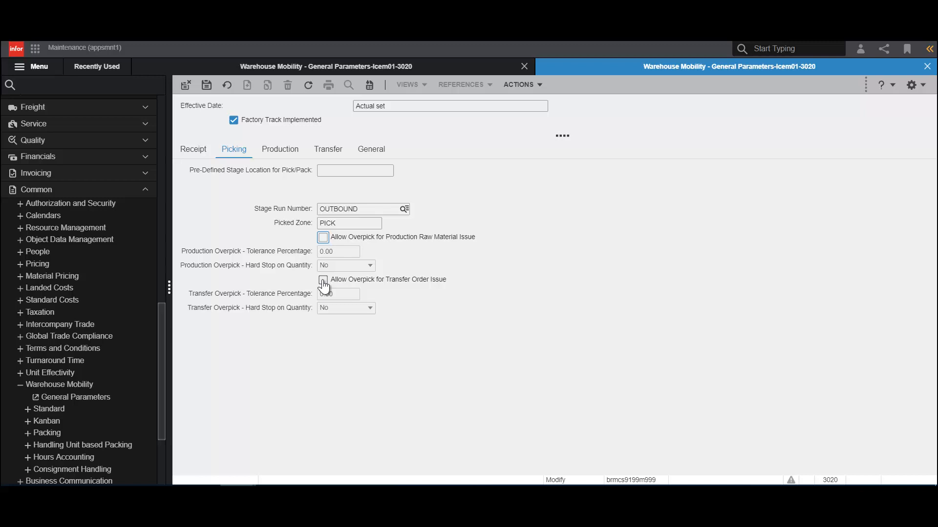
click(322, 279)
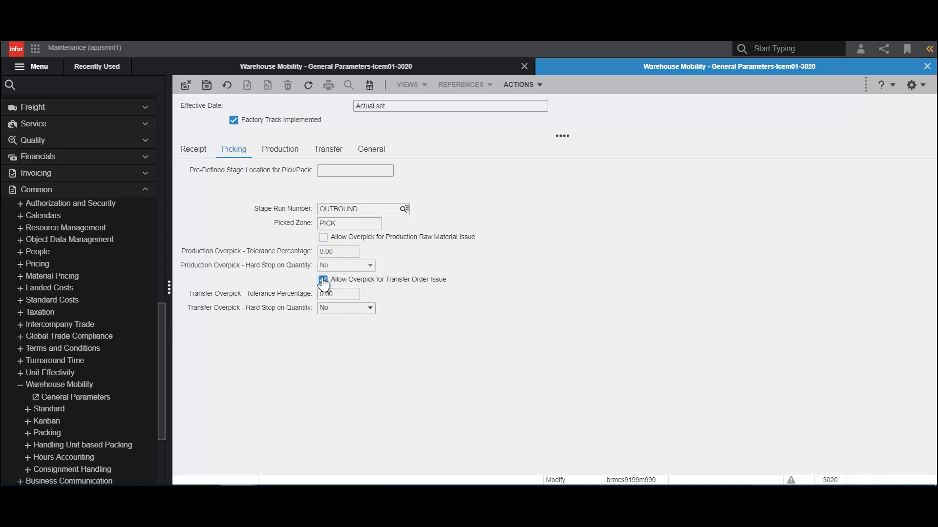
click(323, 280)
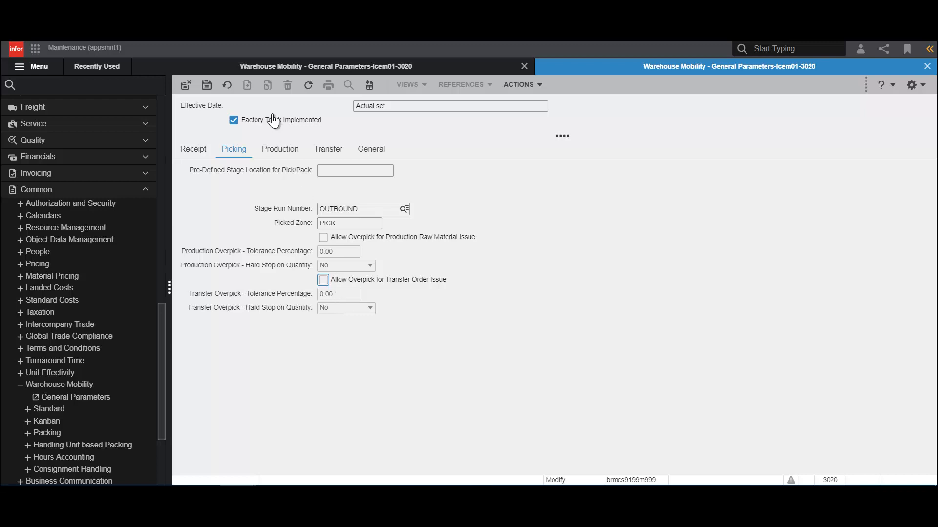
click(279, 148)
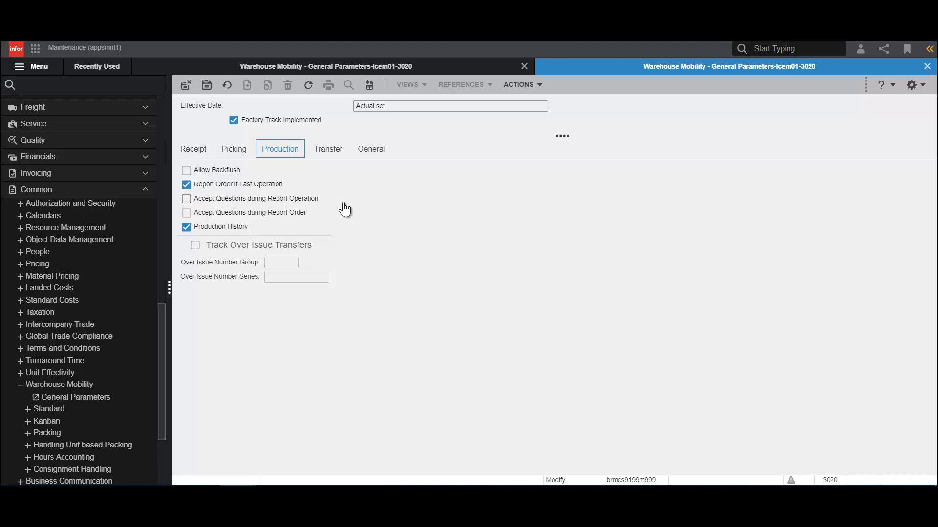
mouse_move(210, 220)
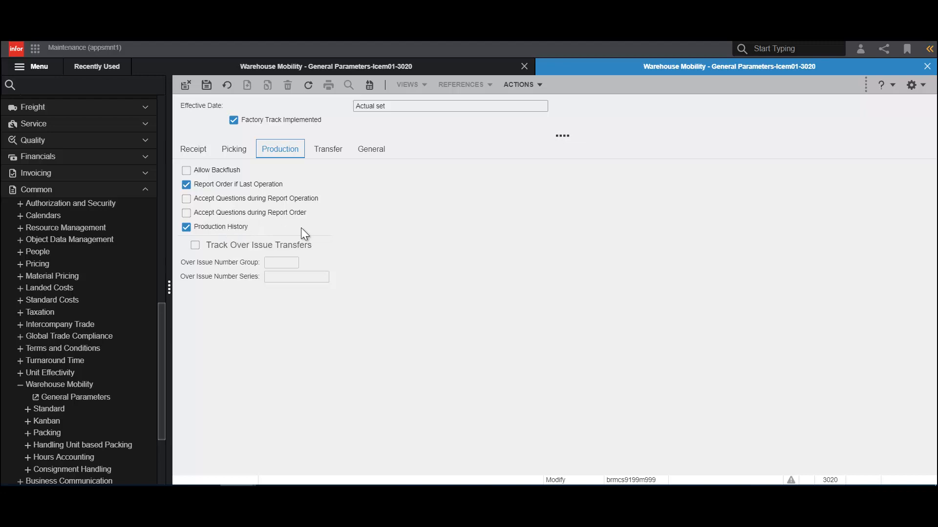
mouse_move(311, 233)
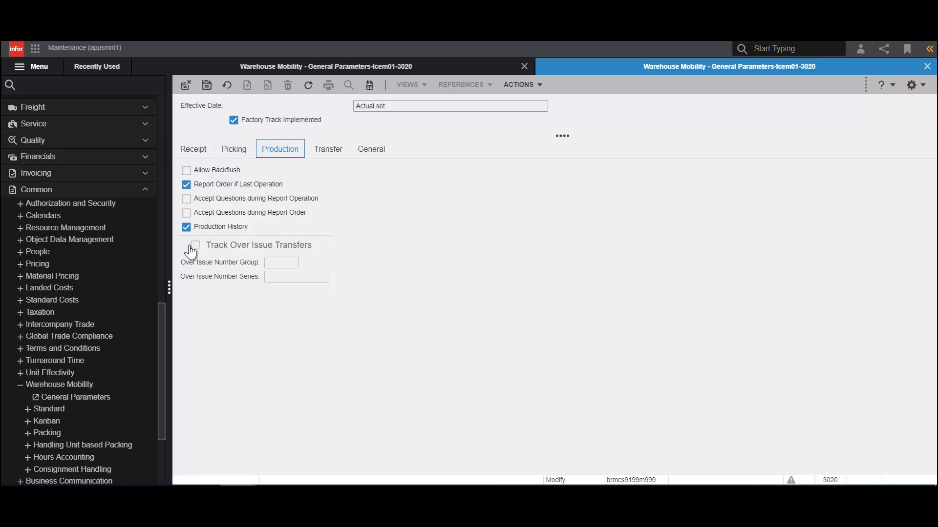
Step: Toggle Track Over Issue Transfers on then off in the Production parameters, leaving it disabled
click(194, 245)
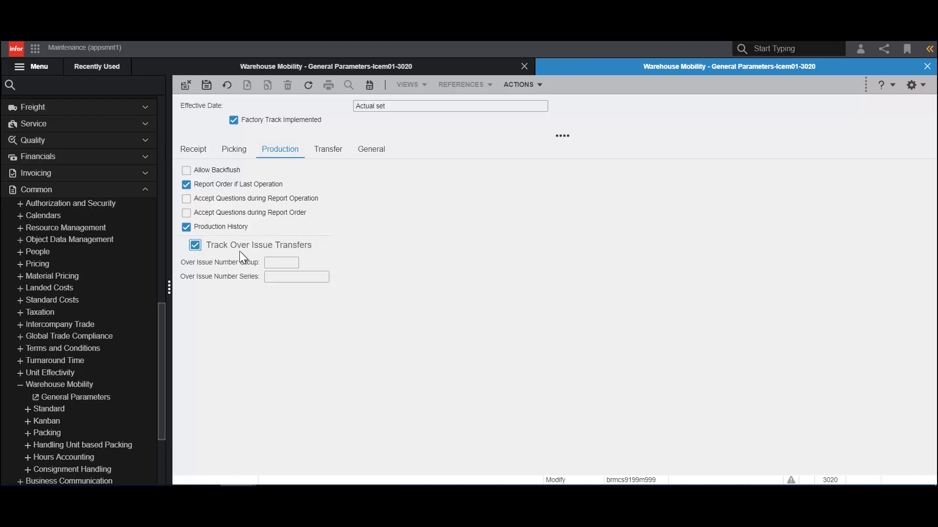
click(194, 244)
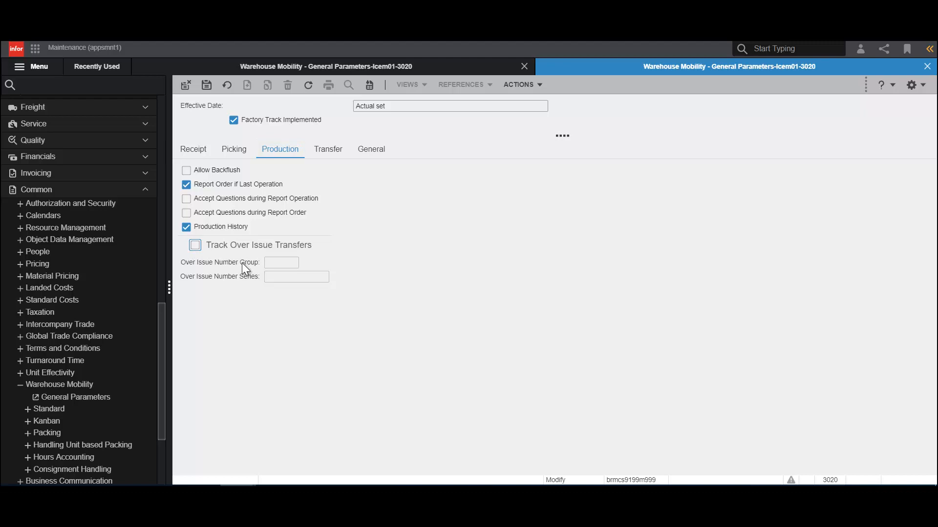
mouse_move(264, 206)
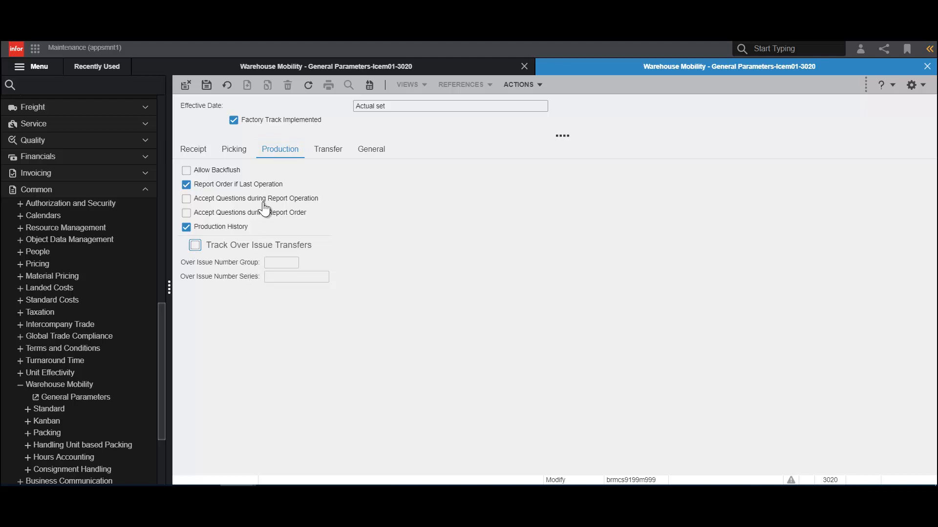
click(328, 149)
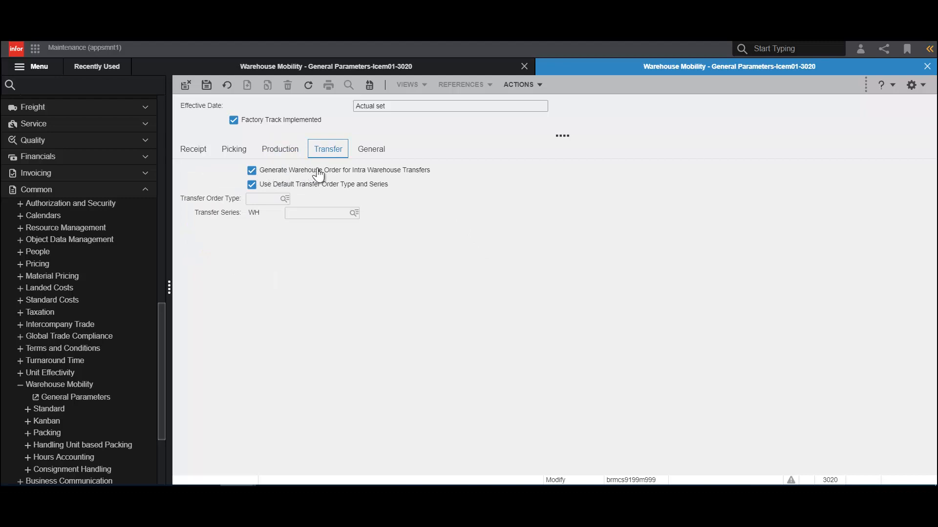
mouse_move(371, 180)
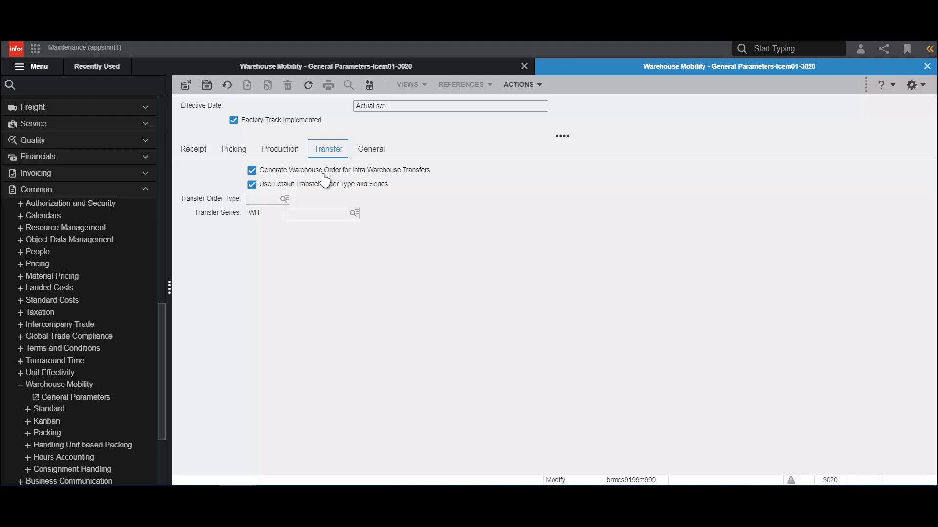
mouse_move(322, 192)
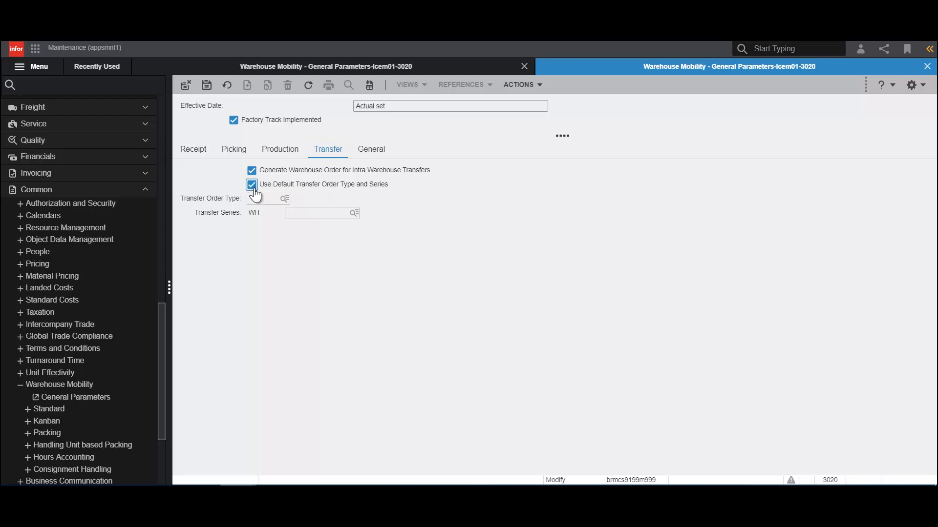
Step: Untick and re-tick Use Default Transfer Order Type and Series, leaving it enabled
click(251, 184)
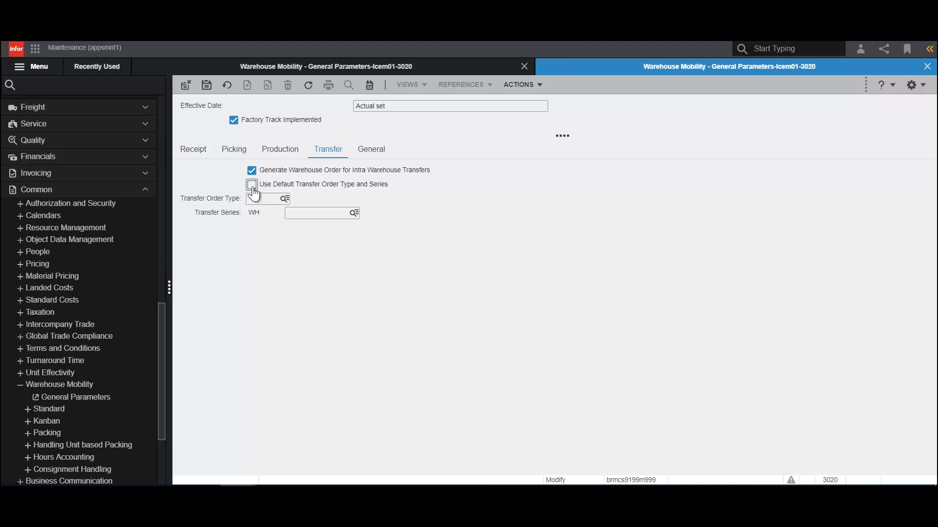
click(371, 148)
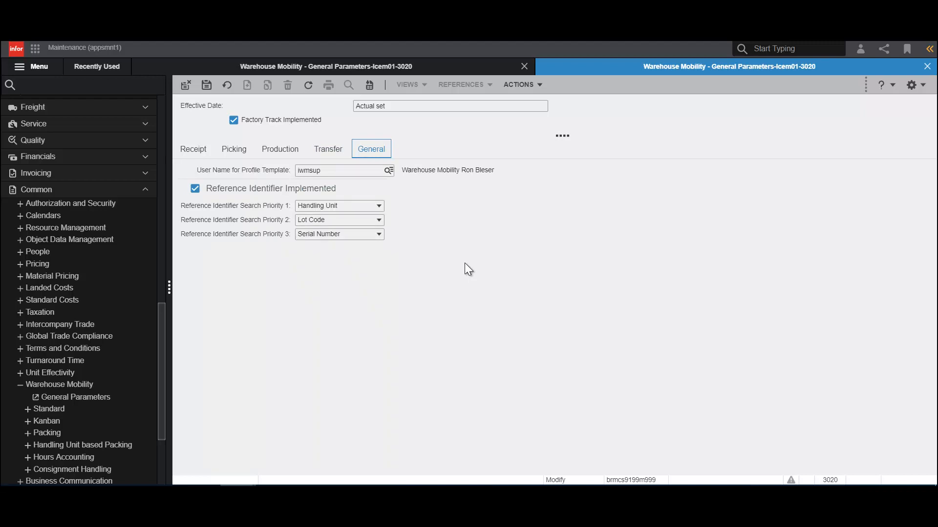
mouse_move(445, 237)
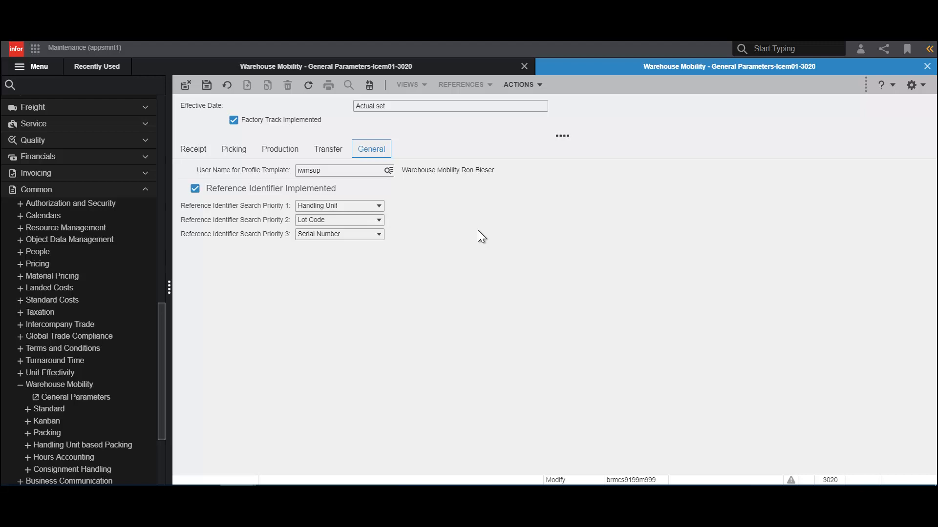
mouse_move(391, 213)
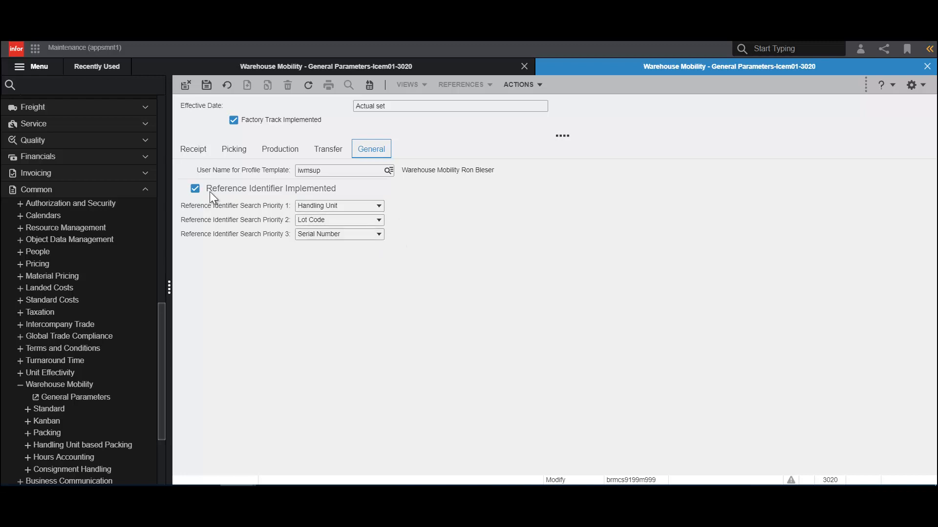
Step: Toggle Reference Identifier Implemented off and on, resetting all three search priorities to Not Applicable
click(194, 189)
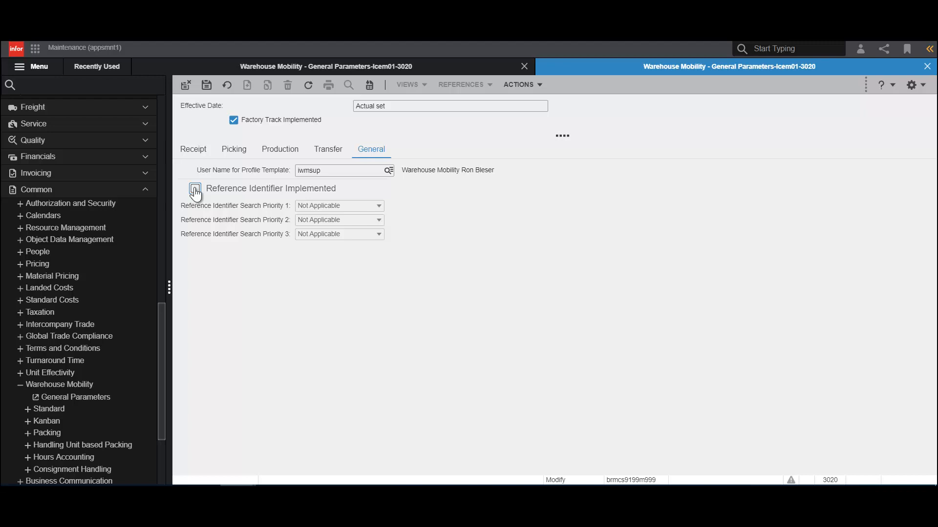
click(195, 189)
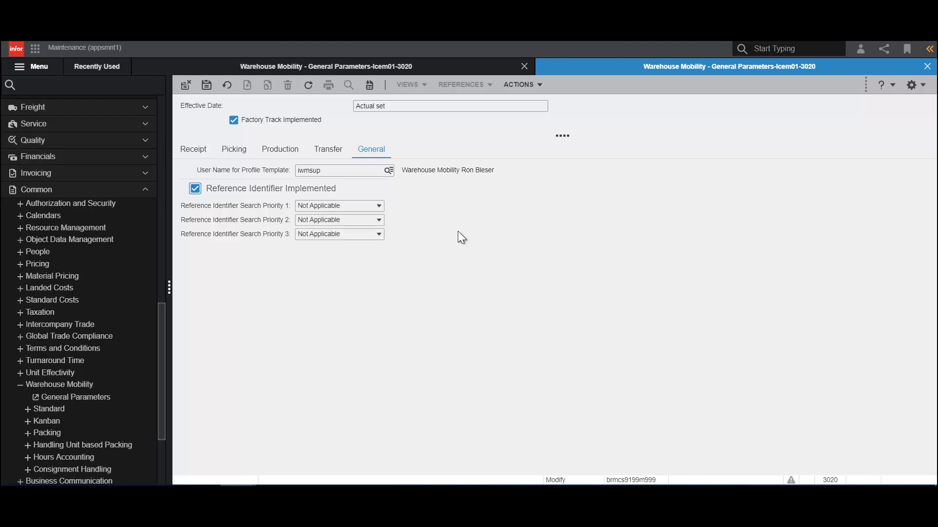